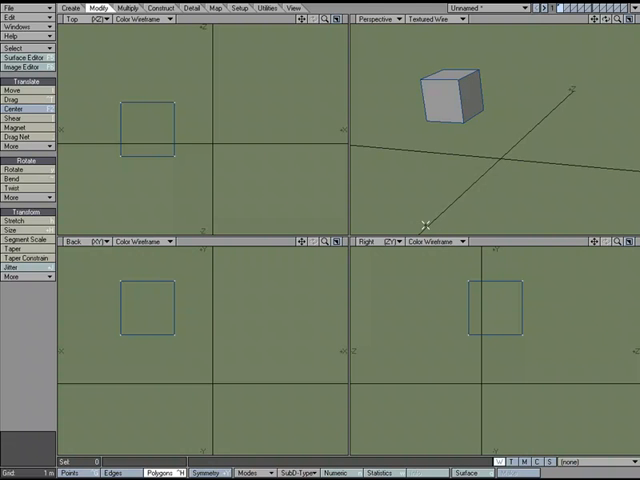
{"action": "mouse_move", "coordinate": [209, 292]}
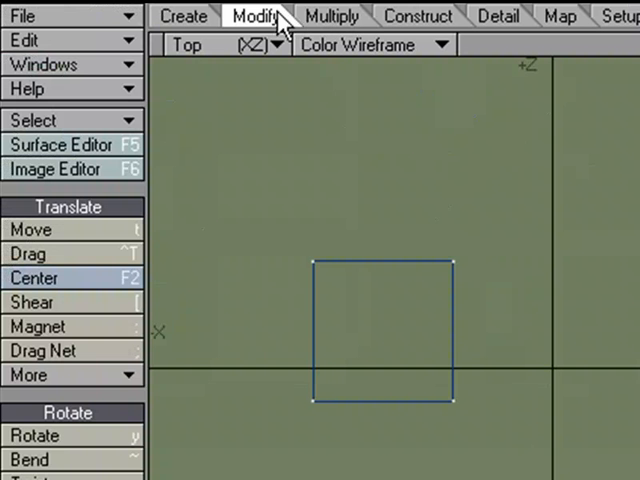
{"action": "mouse_move", "coordinate": [90, 287]}
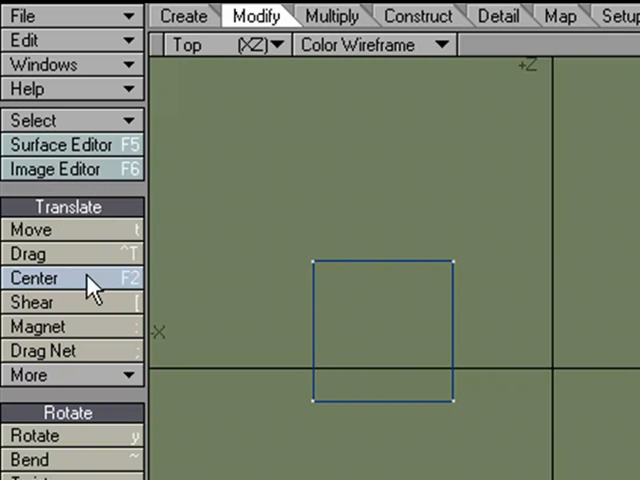
{"action": "mouse_move", "coordinate": [80, 288]}
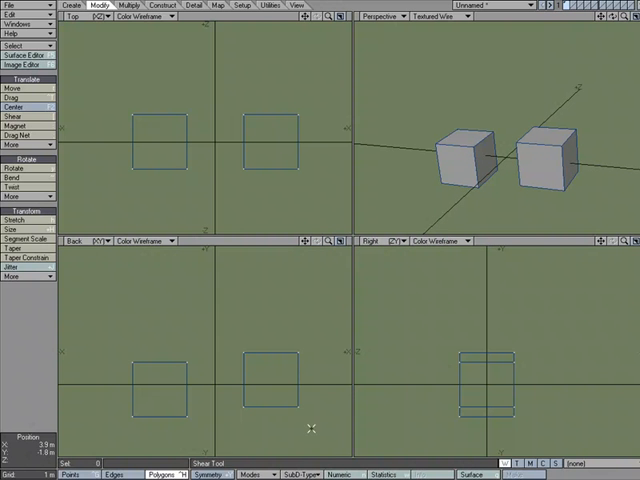
{"action": "mouse_move", "coordinate": [288, 170]}
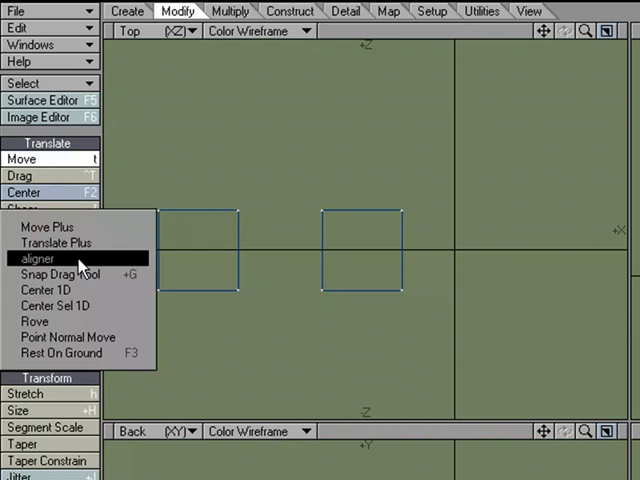
{"action": "mouse_move", "coordinate": [60, 290]}
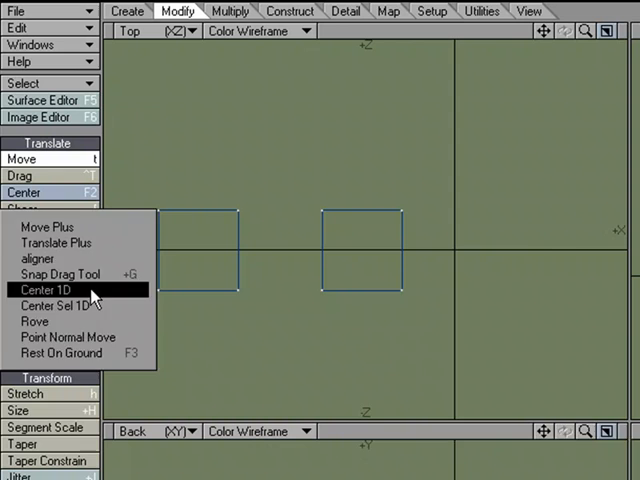
{"action": "left_click", "coordinate": [50, 290]}
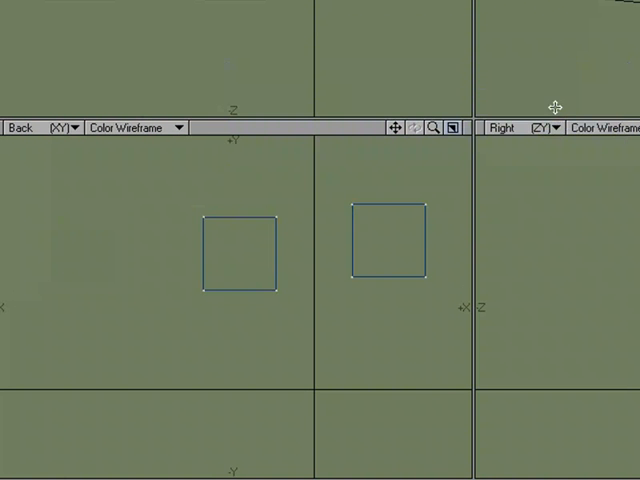
{"action": "mouse_move", "coordinate": [137, 237]}
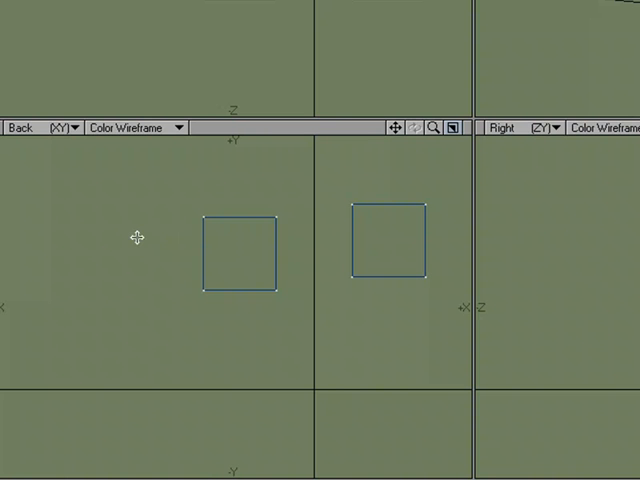
{"action": "mouse_move", "coordinate": [316, 291]}
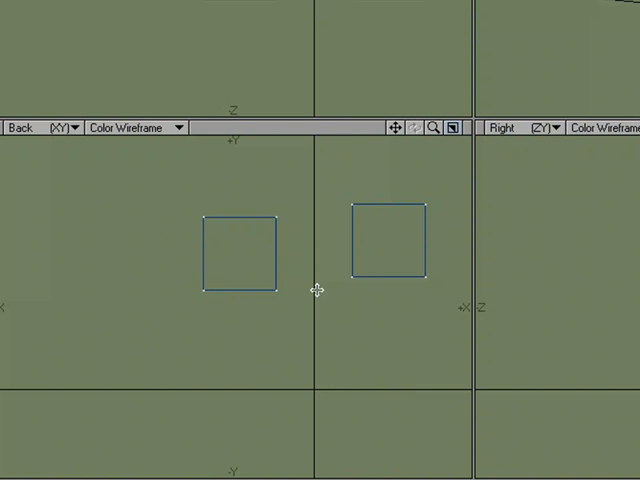
{"action": "mouse_move", "coordinate": [350, 262]}
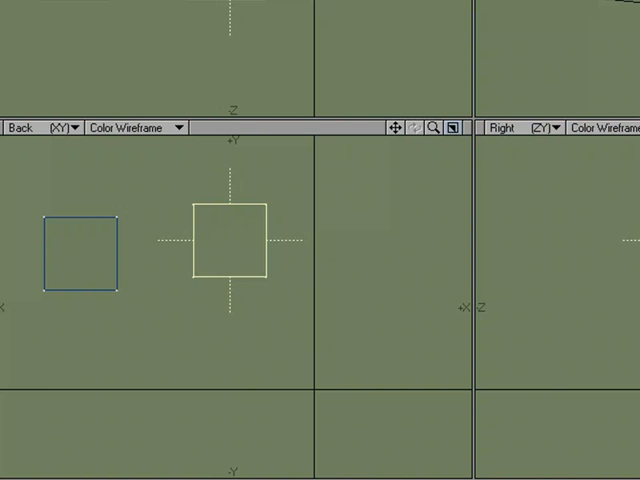
Press F3 on the right-hand box to apply a centering command
{"action": "key", "text": "F3"}
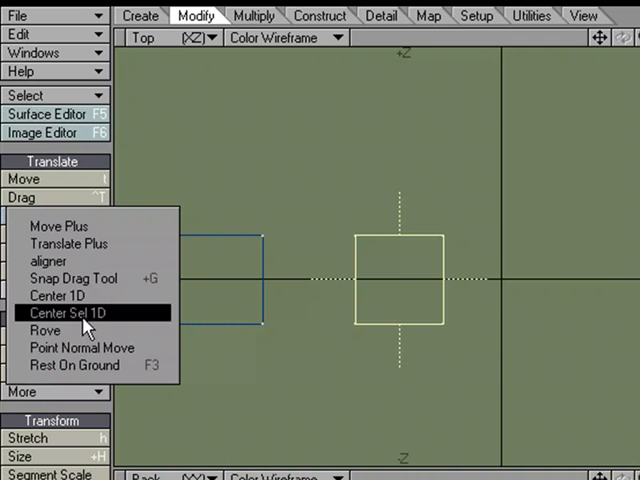
{"action": "mouse_move", "coordinate": [72, 327]}
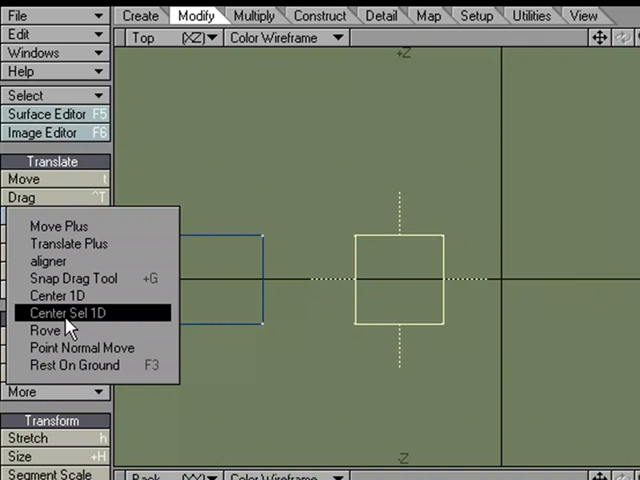
{"action": "left_click", "coordinate": [60, 295]}
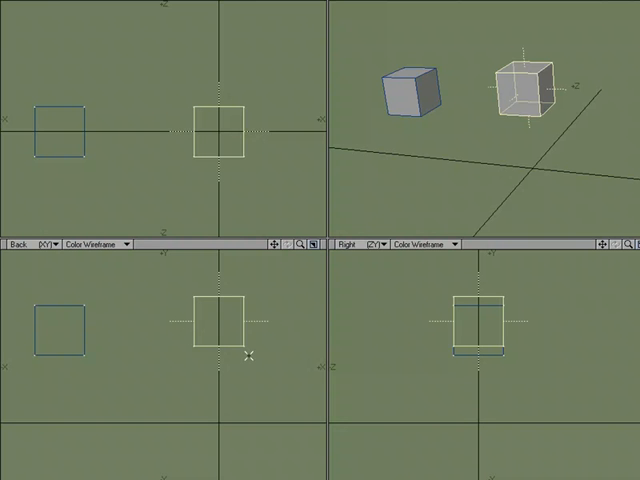
{"action": "mouse_move", "coordinate": [198, 287]}
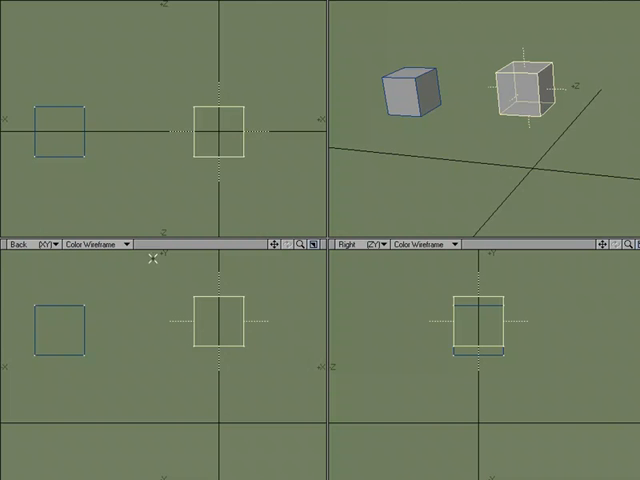
{"action": "mouse_move", "coordinate": [153, 258]}
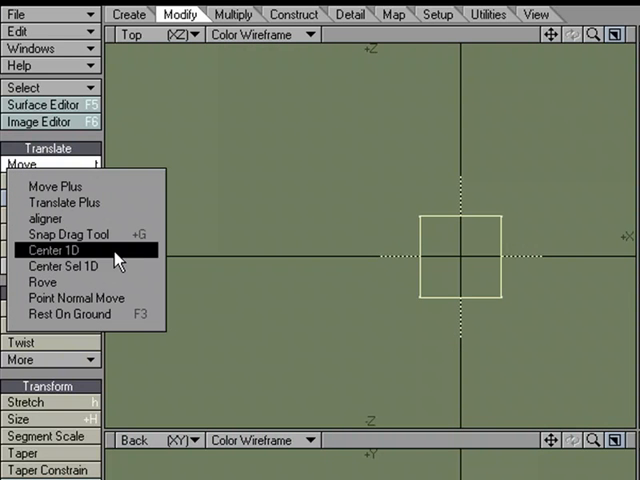
{"action": "mouse_move", "coordinate": [65, 266]}
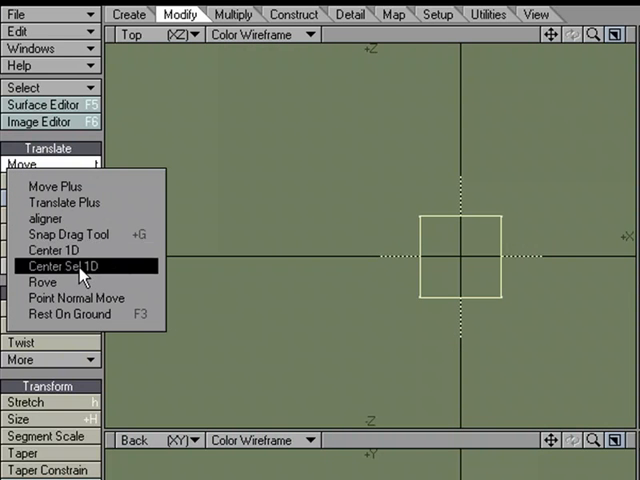